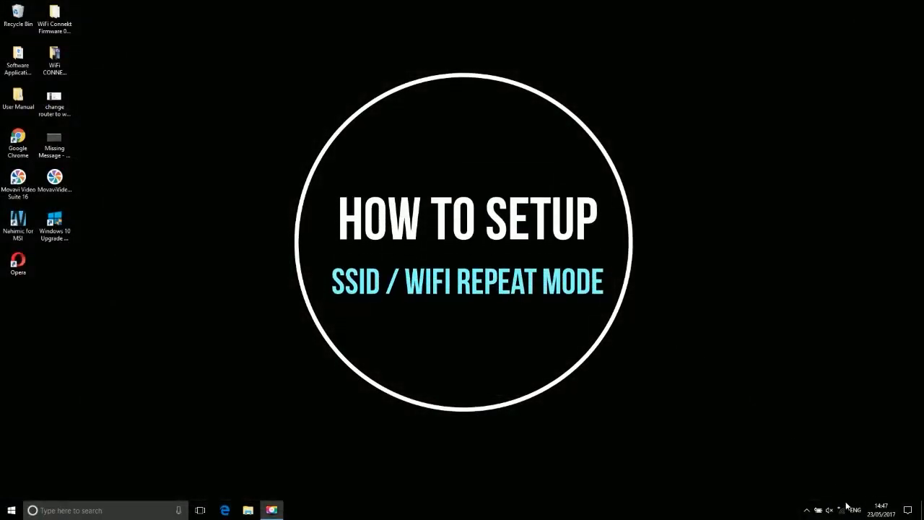
- Connect the computer to the open WiFi CONNEKt Master wireless network
{"action": "left_click", "coordinate": [817, 509]}
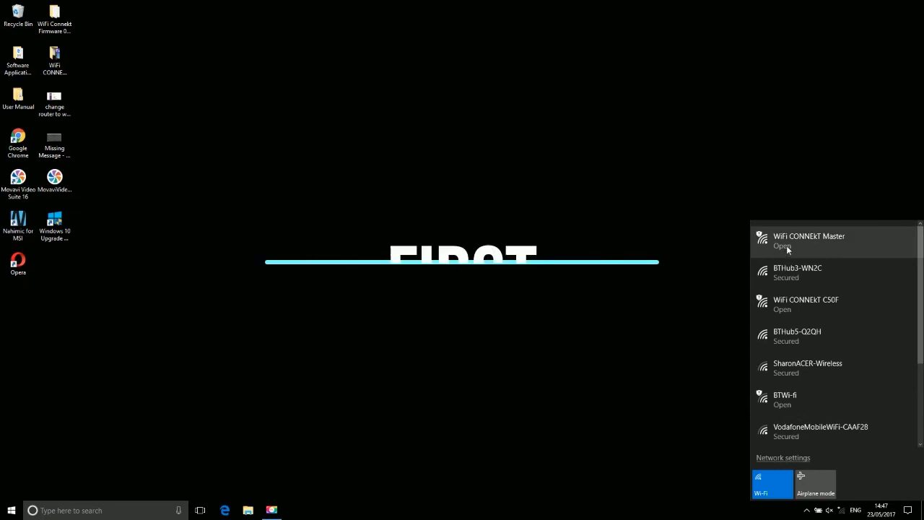
{"action": "left_click", "coordinate": [808, 240]}
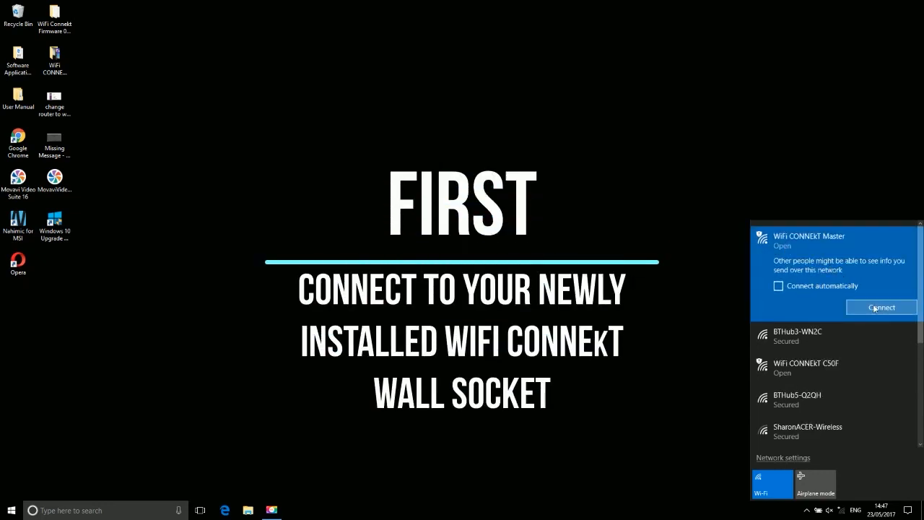
{"action": "left_click", "coordinate": [880, 306]}
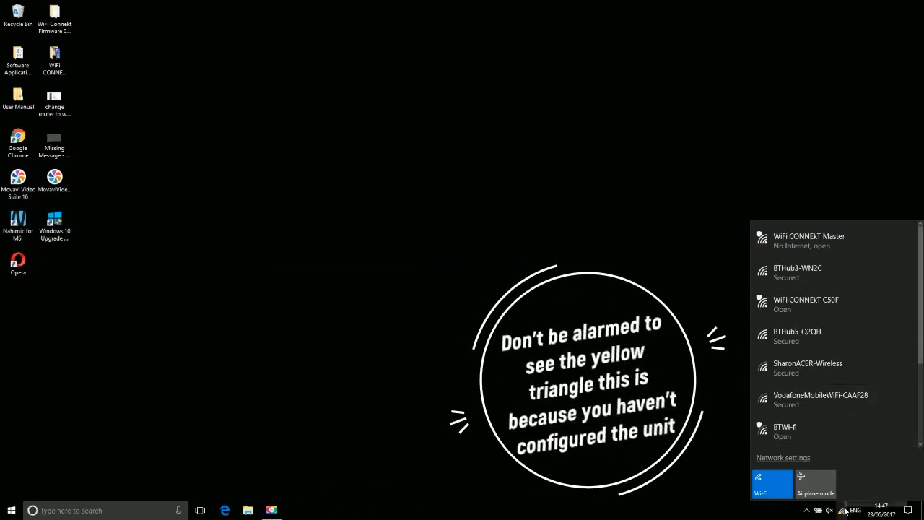
{"action": "mouse_move", "coordinate": [843, 509]}
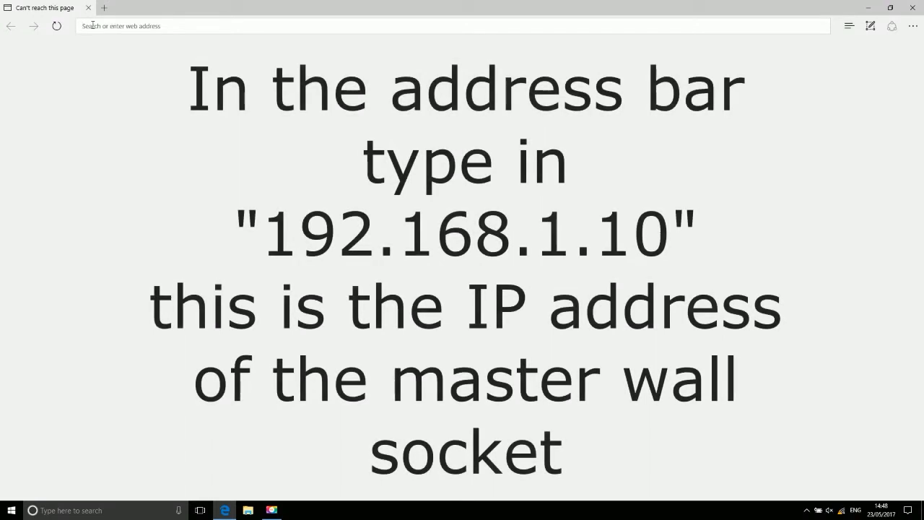
{"action": "type", "text": "192"}
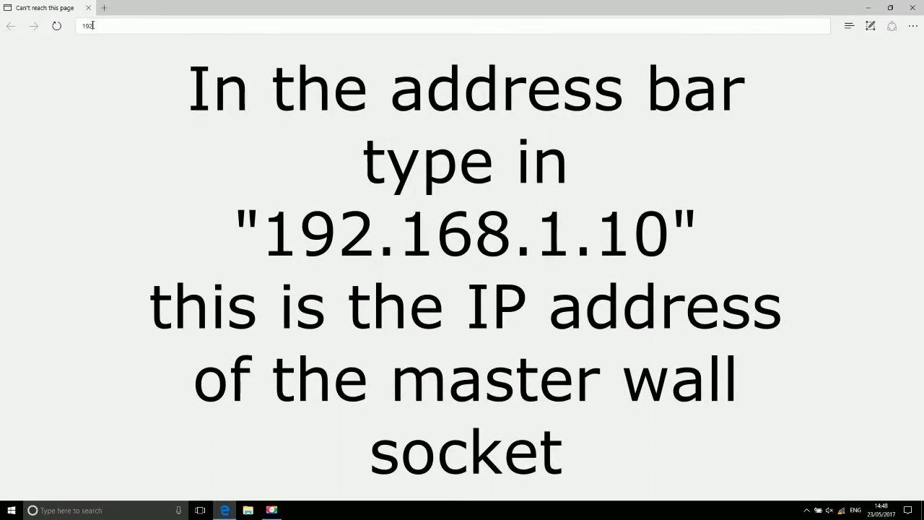
{"action": "type", "text": ".168.1.10"}
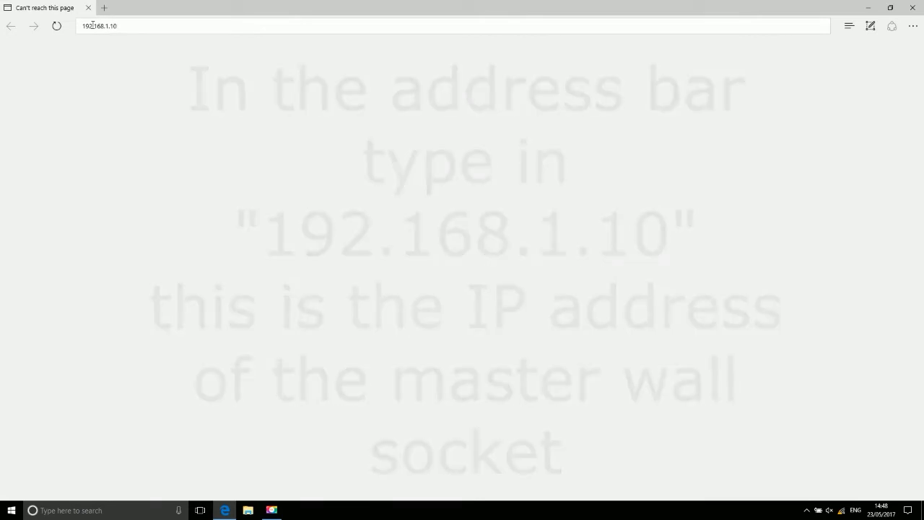
{"action": "key", "text": "Return"}
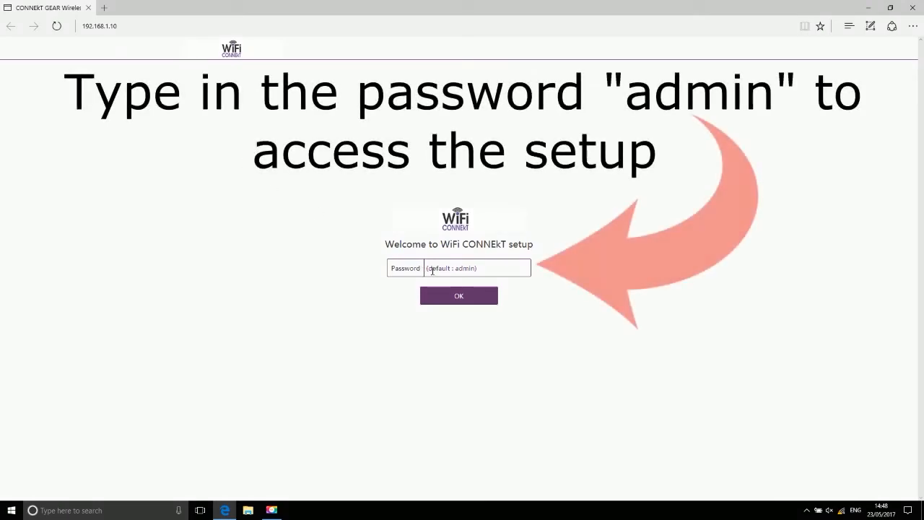
{"action": "left_click", "coordinate": [458, 267]}
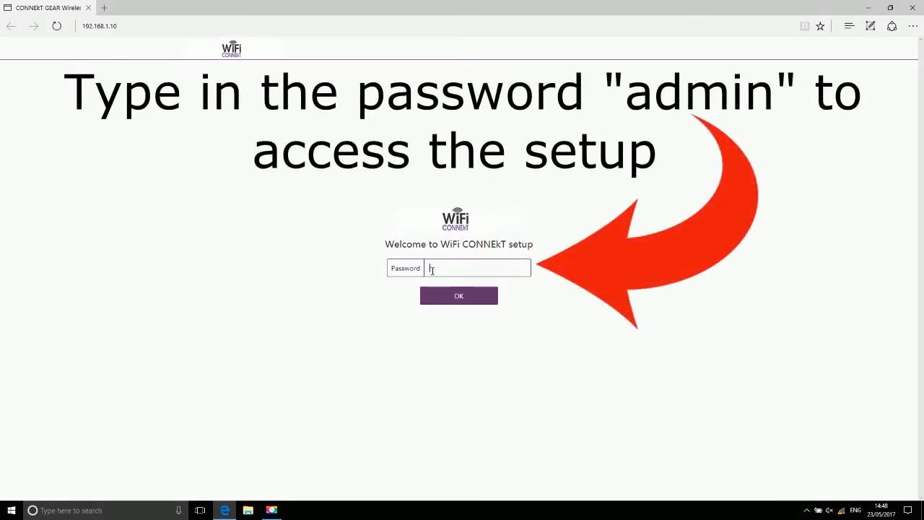
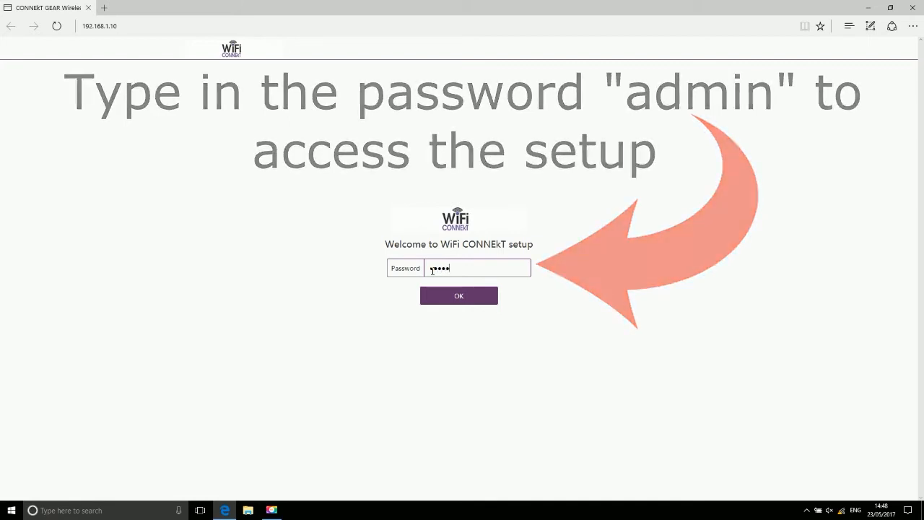
{"action": "left_click", "coordinate": [458, 295]}
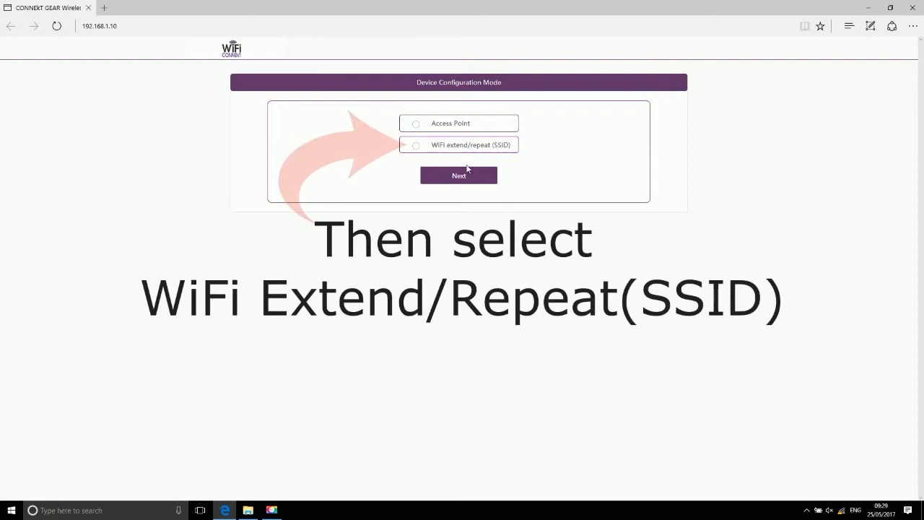
- Choose WiFi extend/repeat (SSID) mode and join BTHub3-WN2C with its WiFi password
{"action": "left_click", "coordinate": [416, 144]}
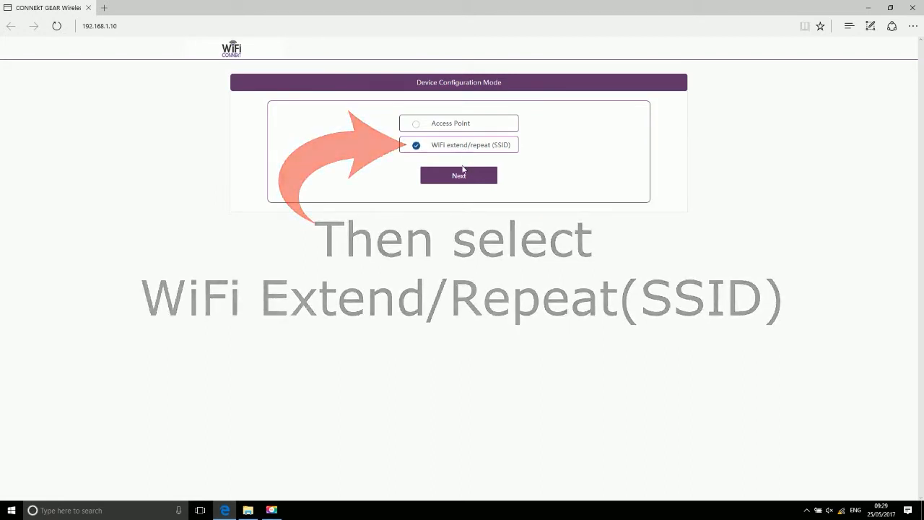
{"action": "left_click", "coordinate": [458, 175]}
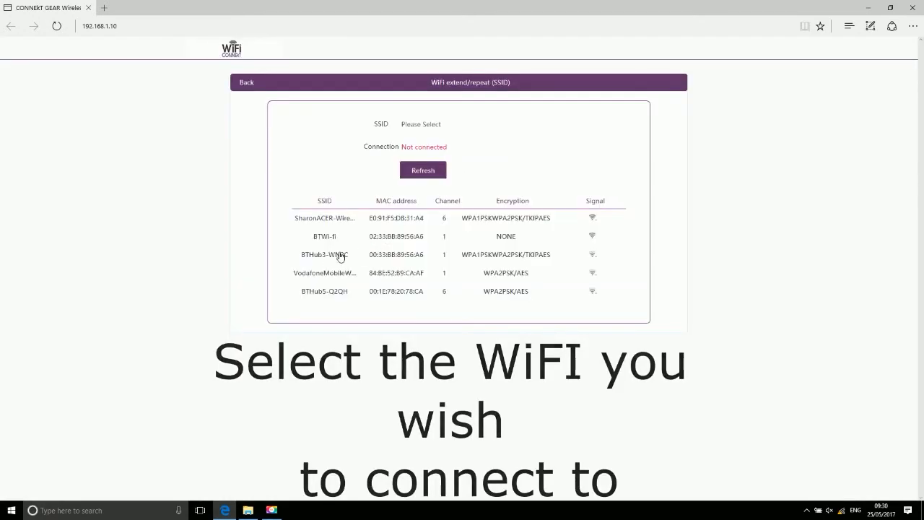
{"action": "left_click", "coordinate": [324, 254]}
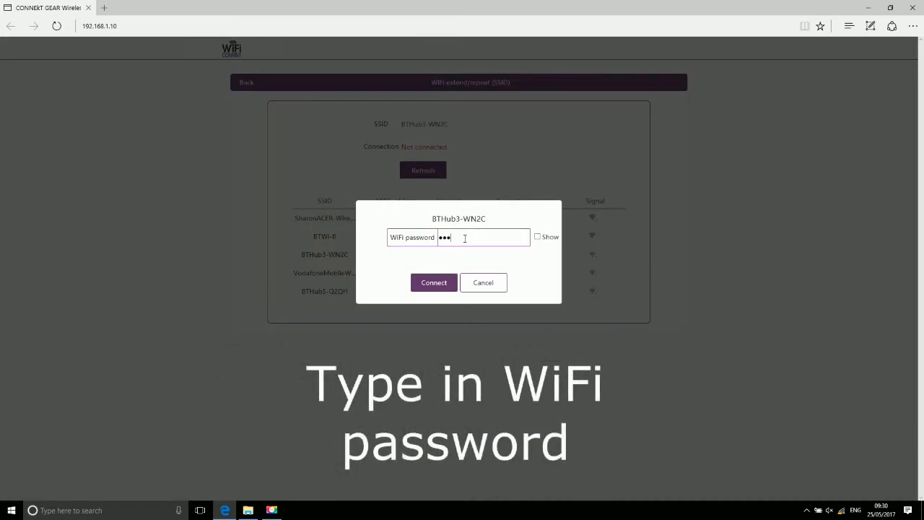
{"action": "type", "text": "password"}
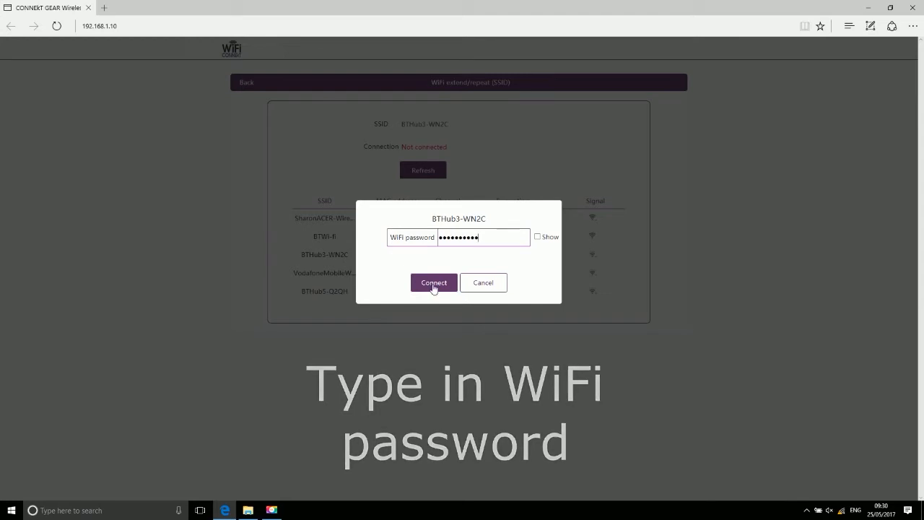
{"action": "left_click", "coordinate": [433, 282]}
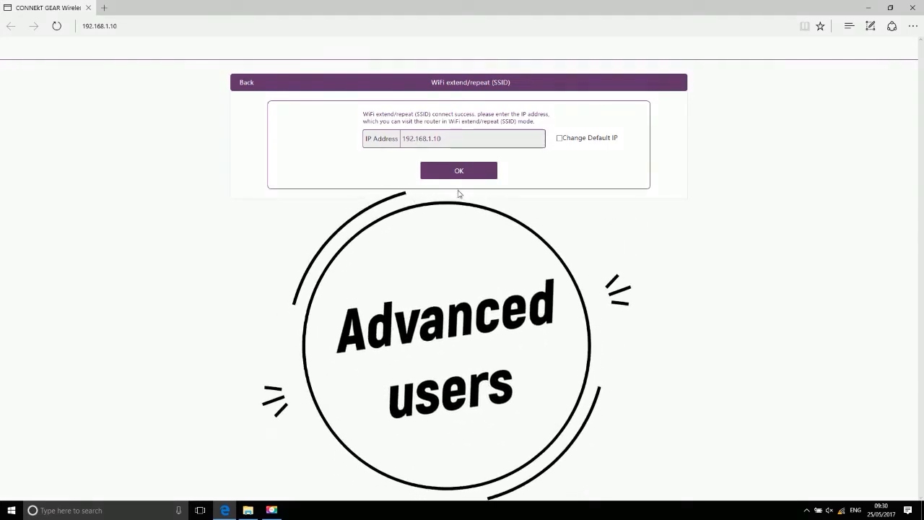
- Accept the default 192.168.1.10 IP and rejoin BTHub3-WN2C, connecting automatically
{"action": "left_click", "coordinate": [458, 170]}
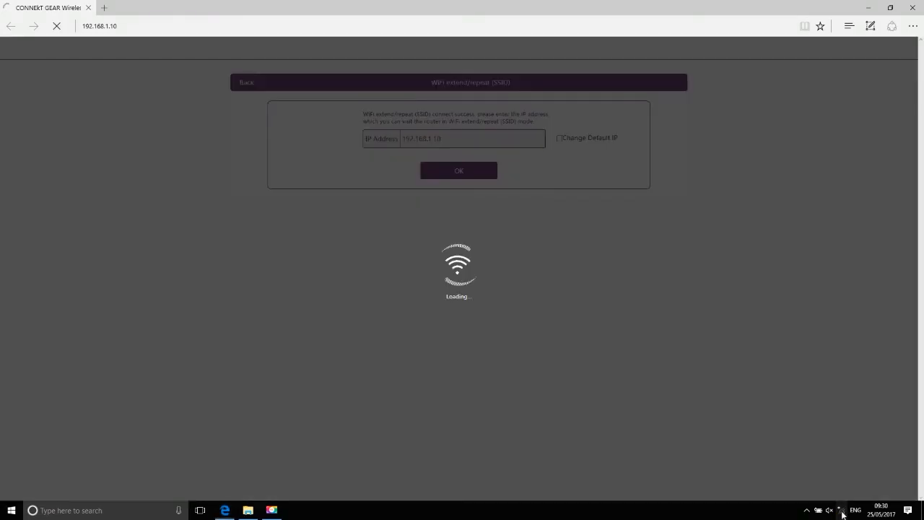
{"action": "left_click", "coordinate": [830, 509]}
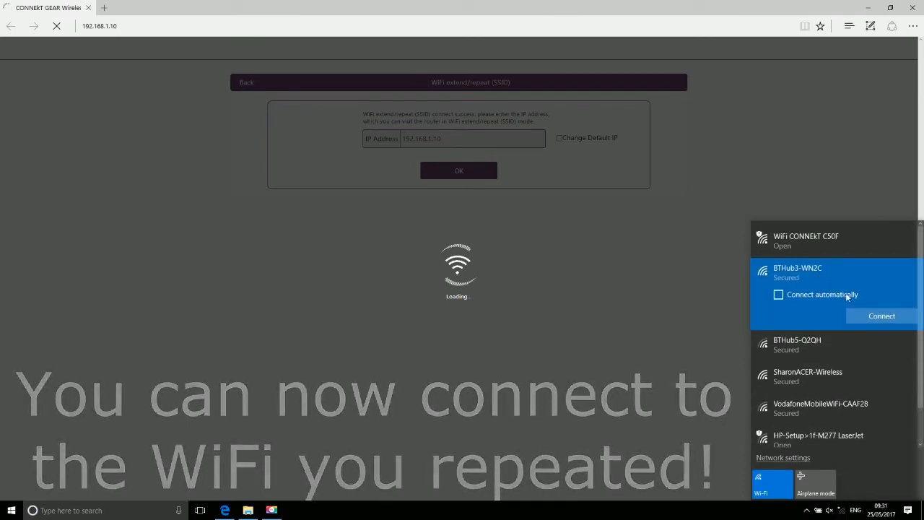
{"action": "left_click", "coordinate": [881, 315]}
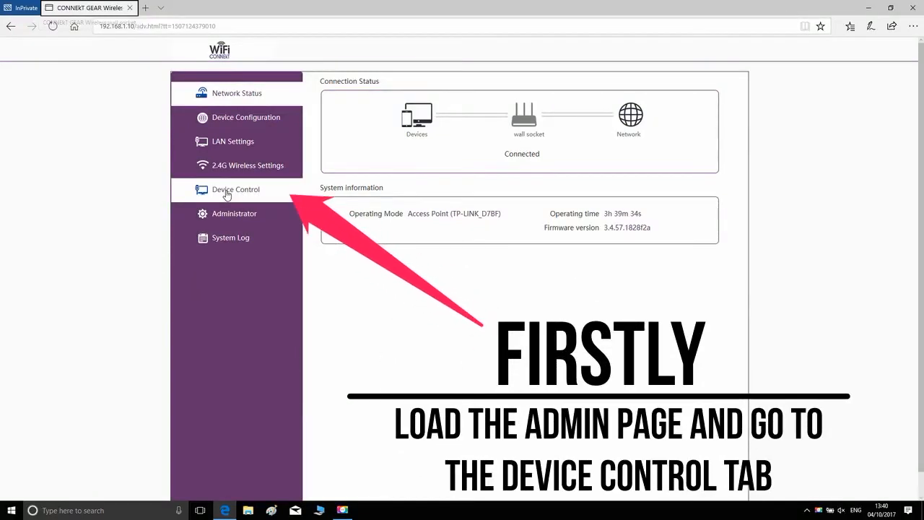
- Go to the Device Control section in the admin sidebar
{"action": "left_click", "coordinate": [236, 190]}
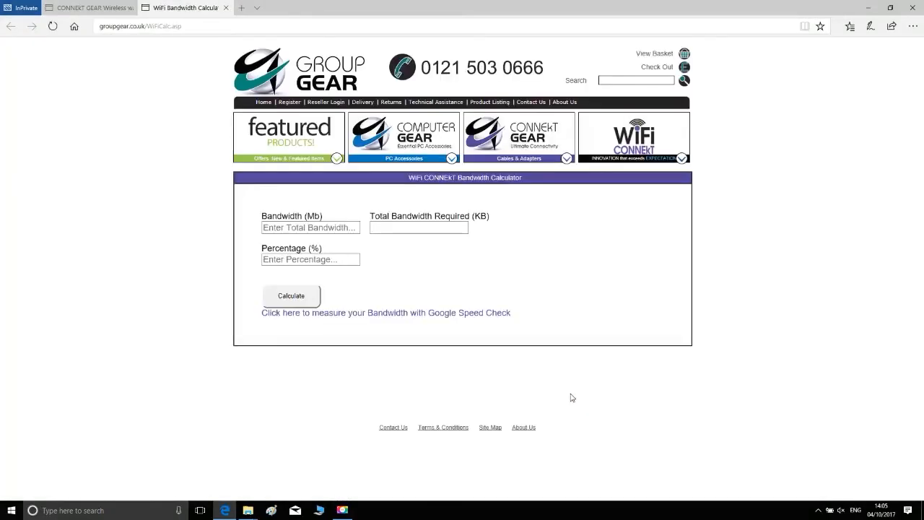
{"action": "mouse_move", "coordinate": [330, 319]}
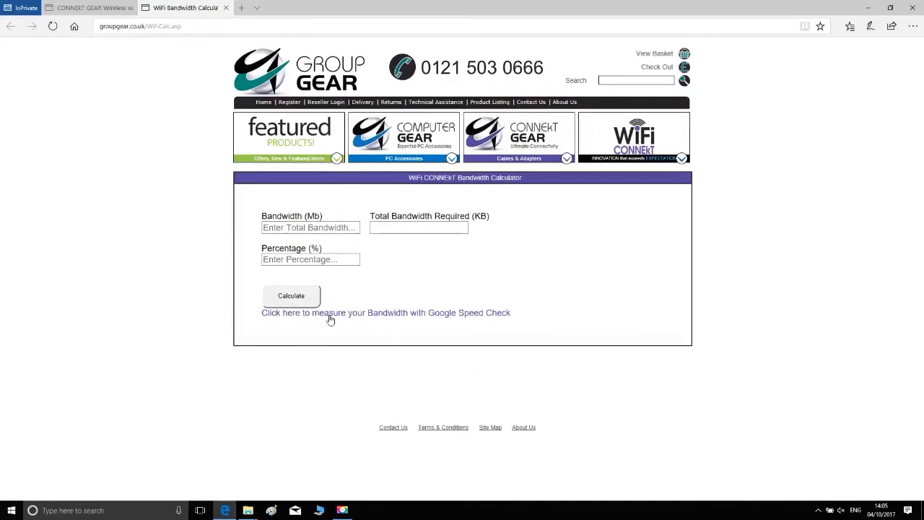
{"action": "left_click", "coordinate": [310, 228]}
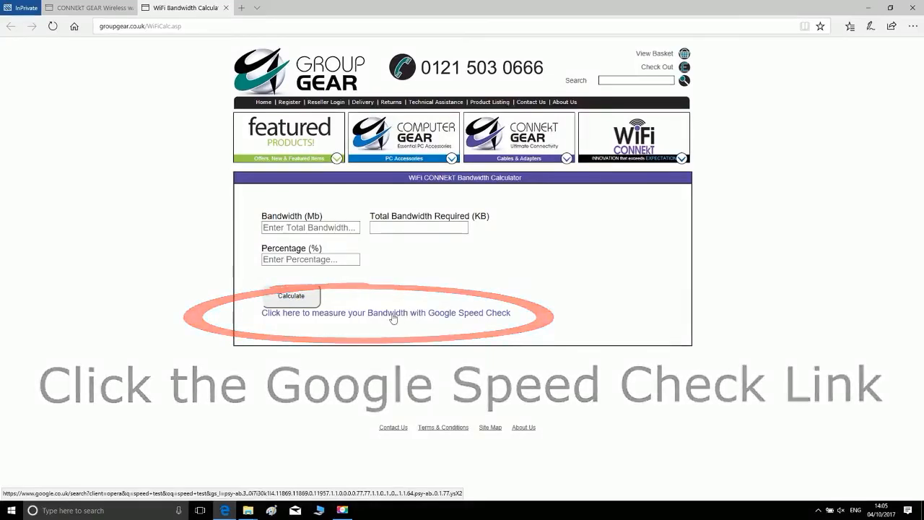
{"action": "left_click", "coordinate": [385, 312]}
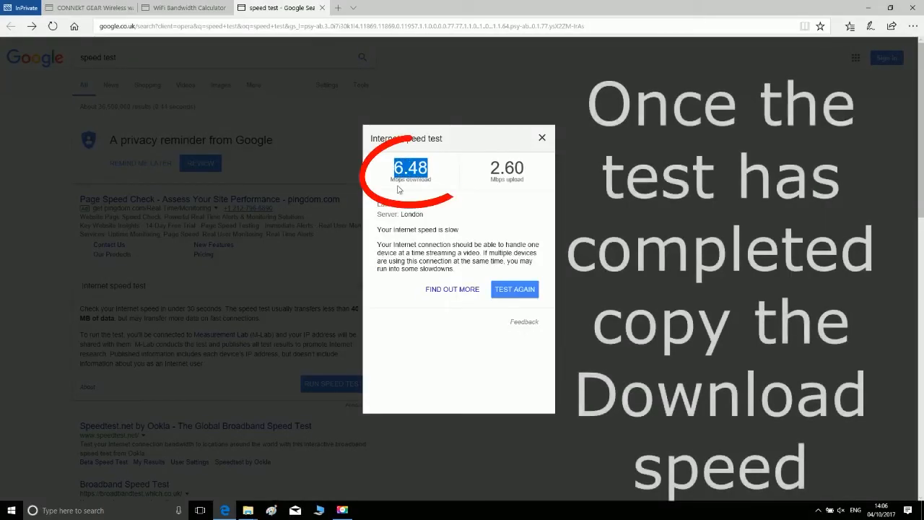
- Copy the 6.48 Mbps download figure and return to the WiFi Bandwidth Calculator tab
{"action": "right_click", "coordinate": [410, 166]}
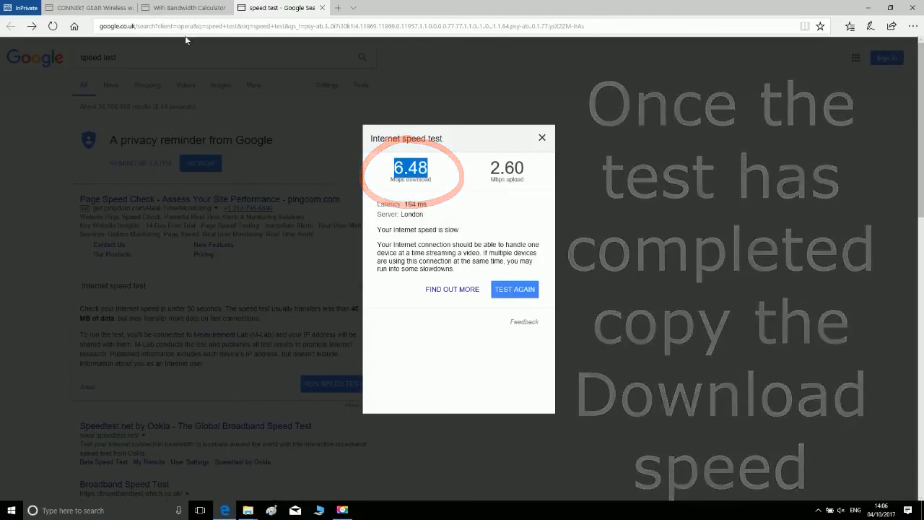
{"action": "left_click", "coordinate": [184, 7]}
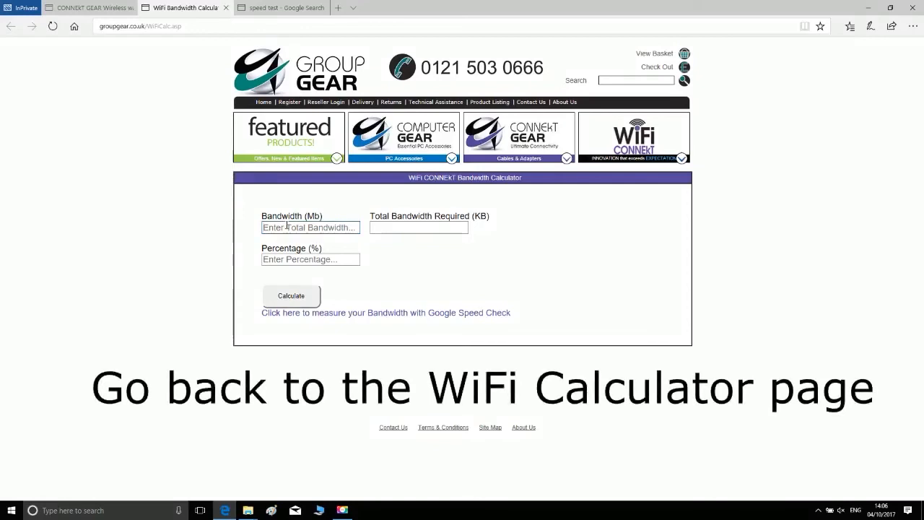
- Calculate 40% of 6.48 Mb bandwidth in the calculator
{"action": "right_click", "coordinate": [310, 228]}
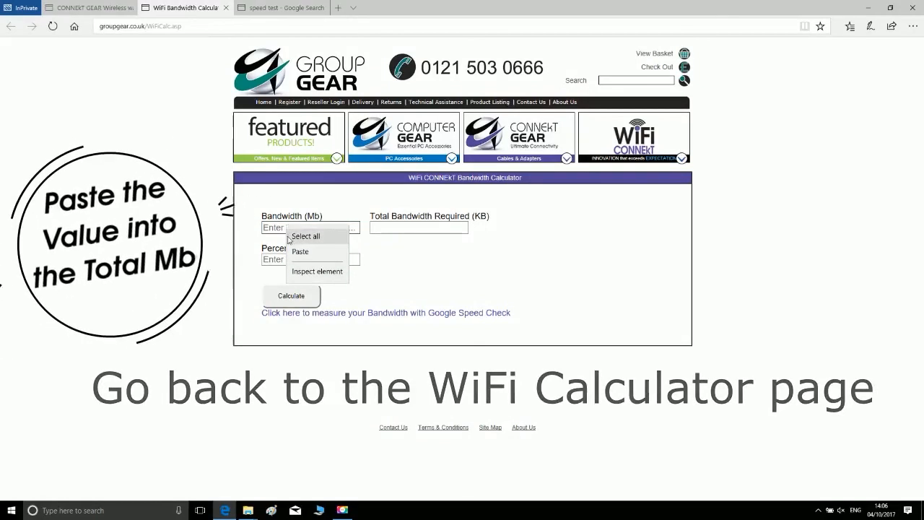
{"action": "left_click", "coordinate": [299, 251]}
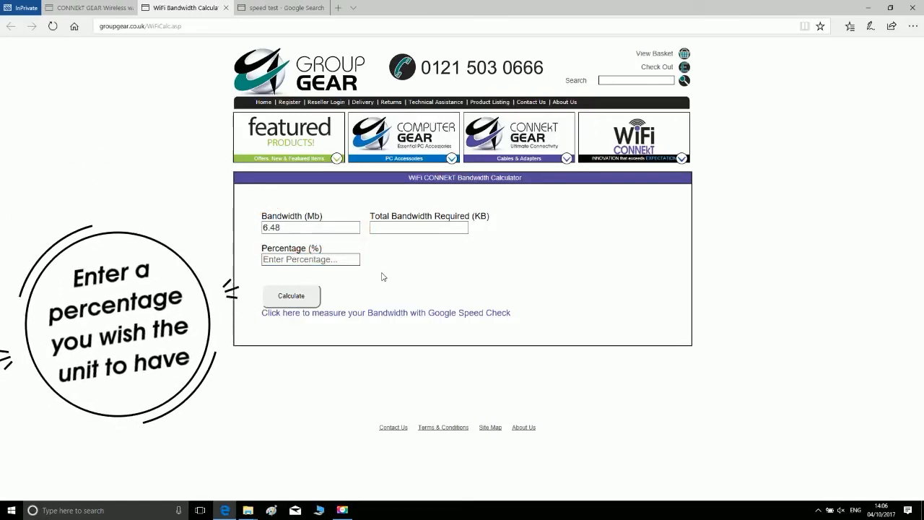
{"action": "type", "text": "40"}
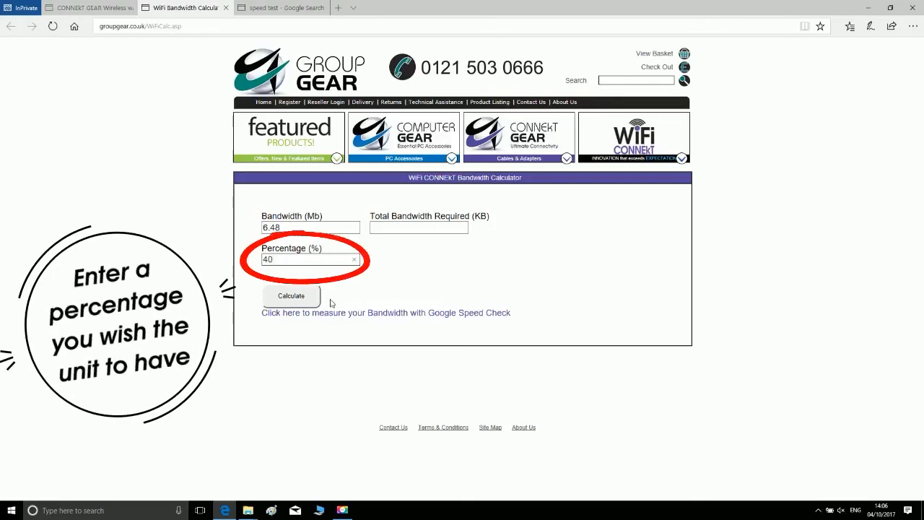
{"action": "left_click", "coordinate": [290, 296]}
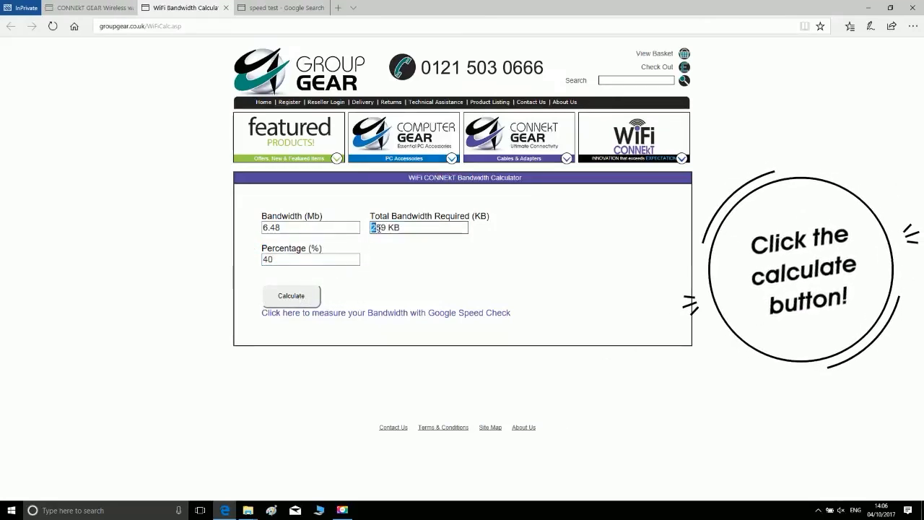
- Copy the 259 KB result and return to the CONNEKT GEAR admin tab
{"action": "left_click", "coordinate": [290, 295]}
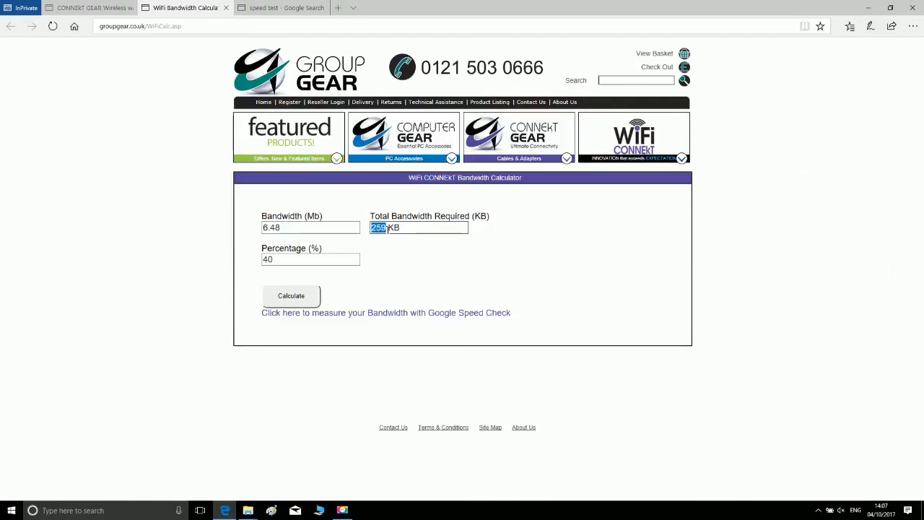
{"action": "right_click", "coordinate": [379, 227]}
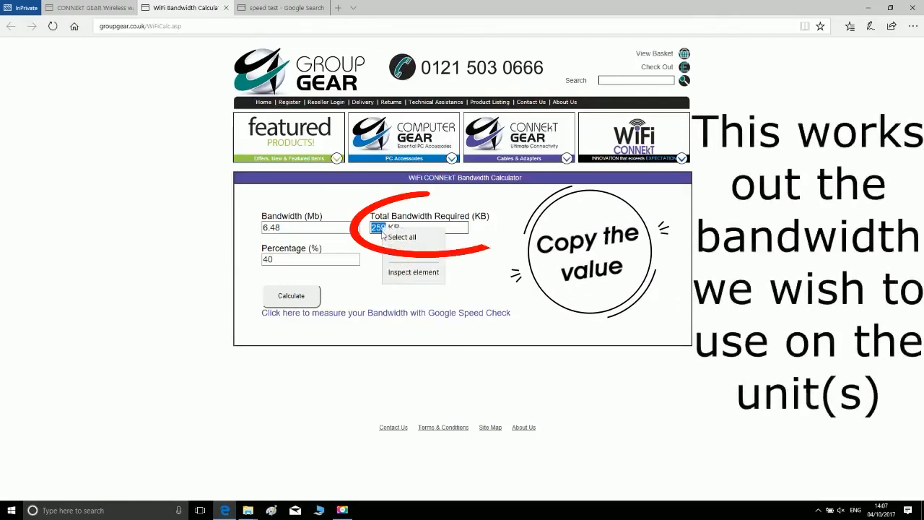
{"action": "left_click", "coordinate": [168, 142]}
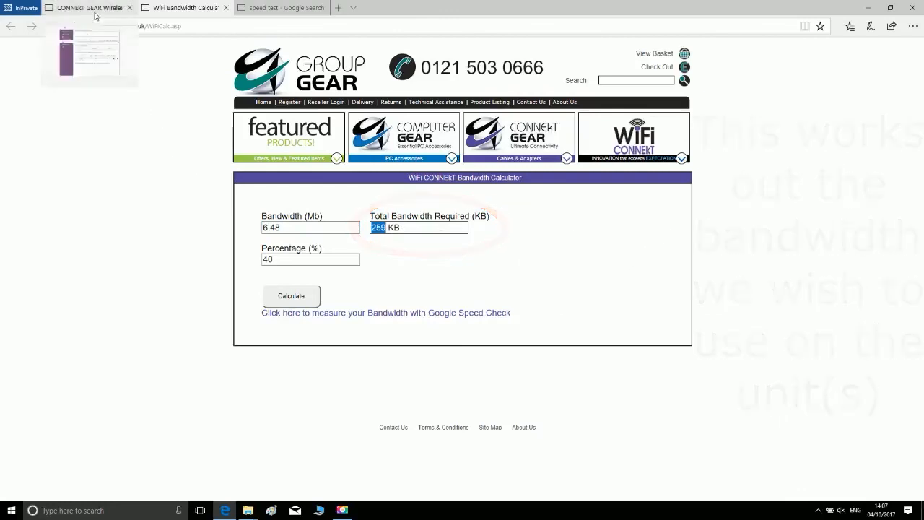
{"action": "left_click", "coordinate": [86, 8]}
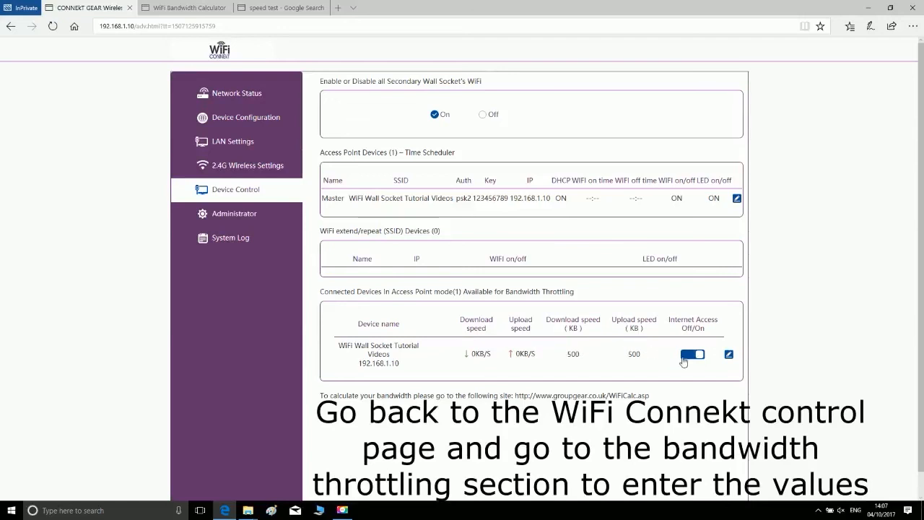
- Set bandwidth throttling to 259 KB download and 259 KB upload, and save
{"action": "left_click", "coordinate": [729, 353]}
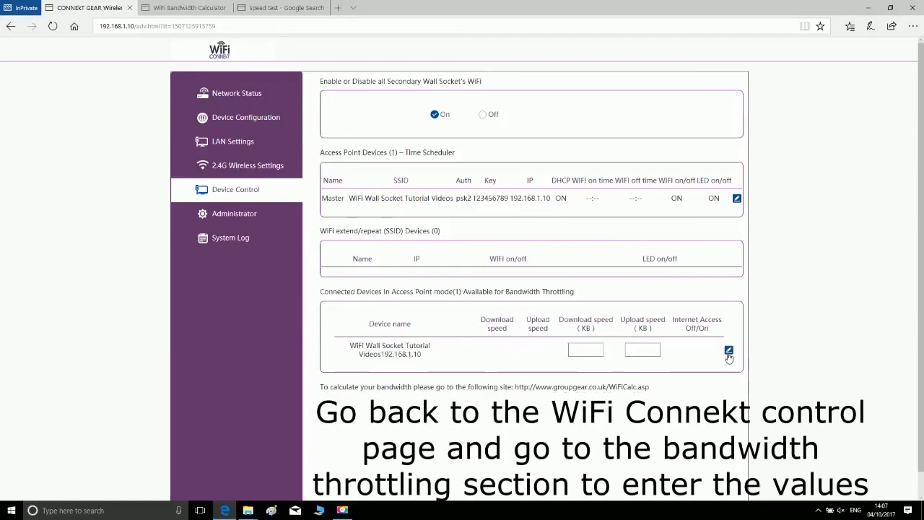
{"action": "left_click", "coordinate": [585, 349]}
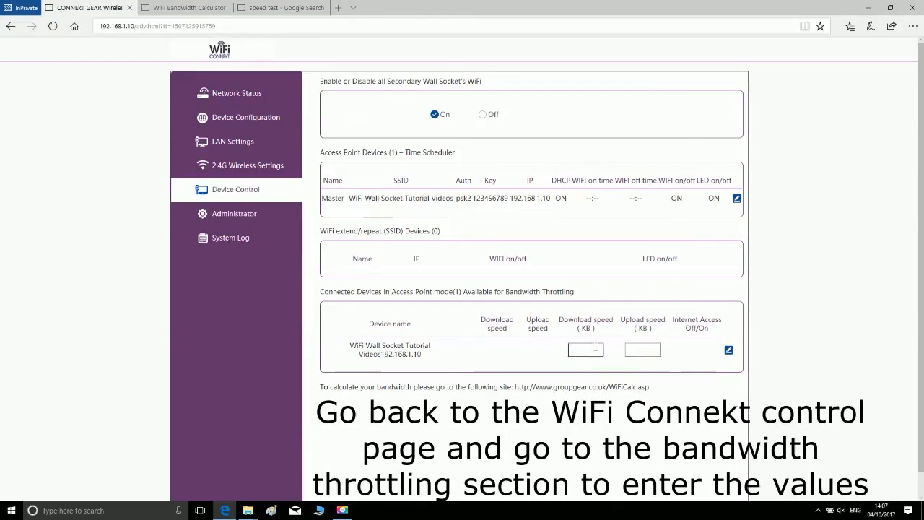
{"action": "type", "text": "259"}
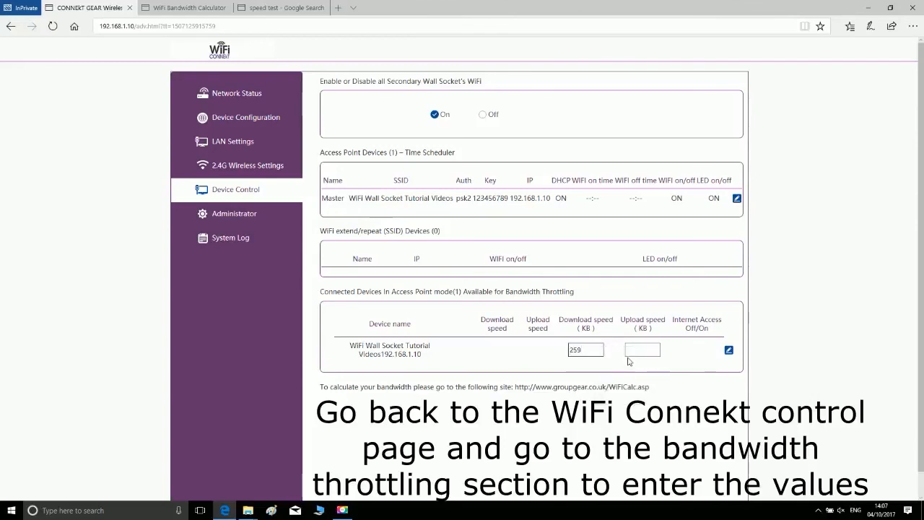
{"action": "left_click", "coordinate": [642, 350]}
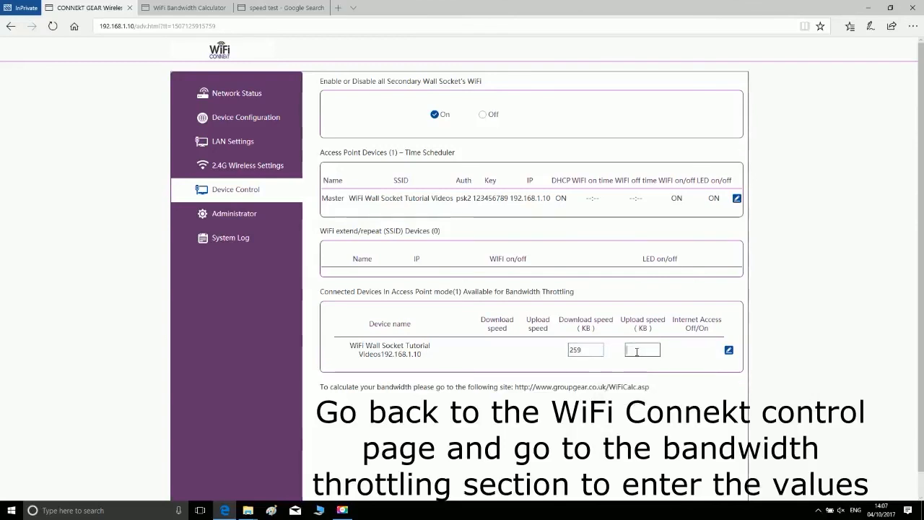
{"action": "type", "text": "259"}
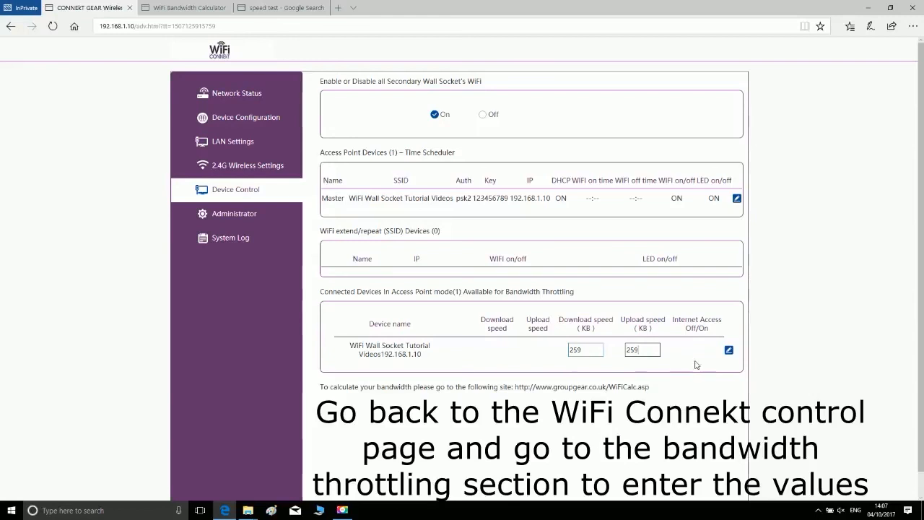
{"action": "left_click", "coordinate": [728, 350]}
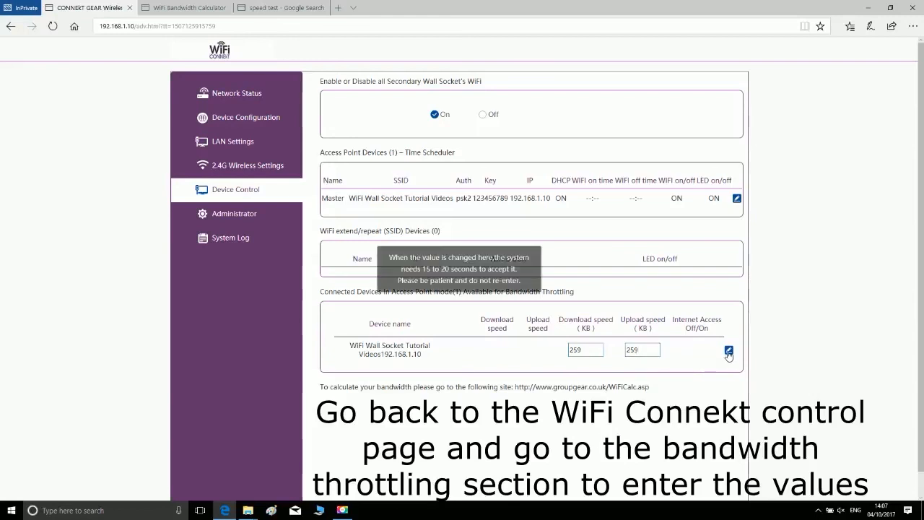
{"action": "left_click", "coordinate": [728, 353]}
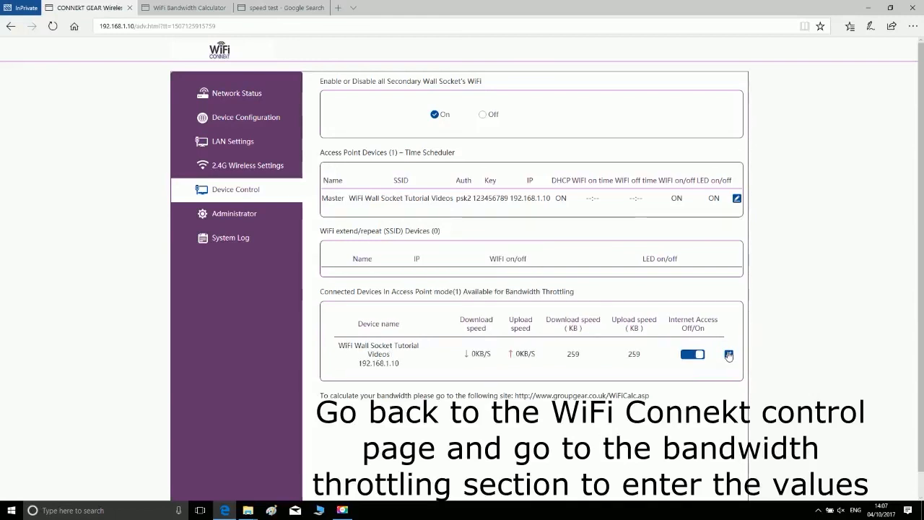